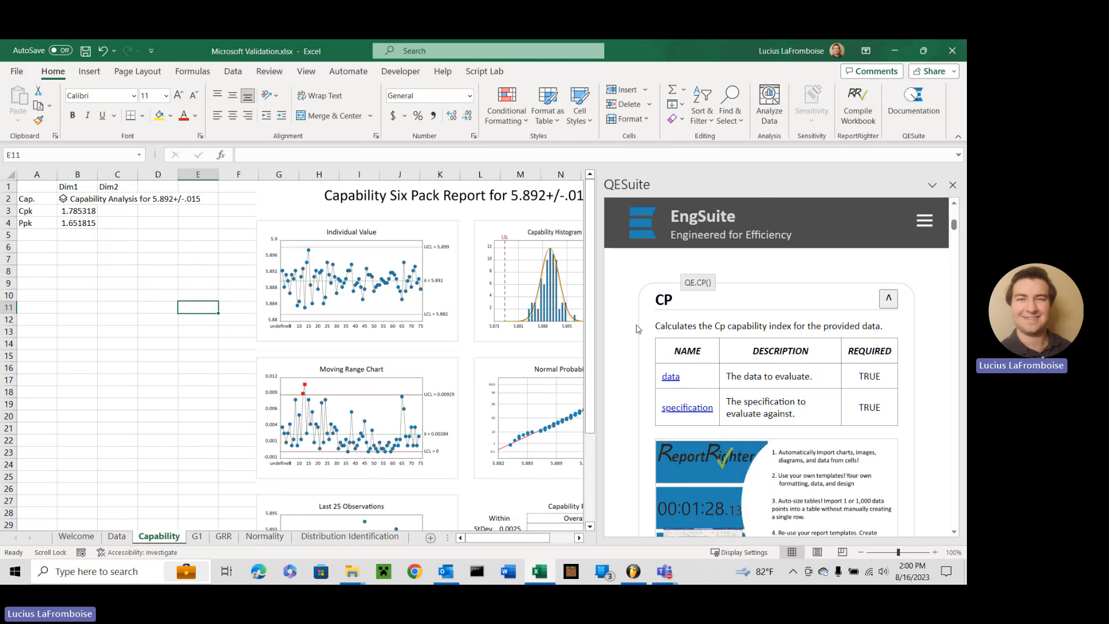
Step: Label row 8 Cp and compute =QE.CP(Data!A2:A76,Data!A1) in B8, returning 1.982708
text(C)
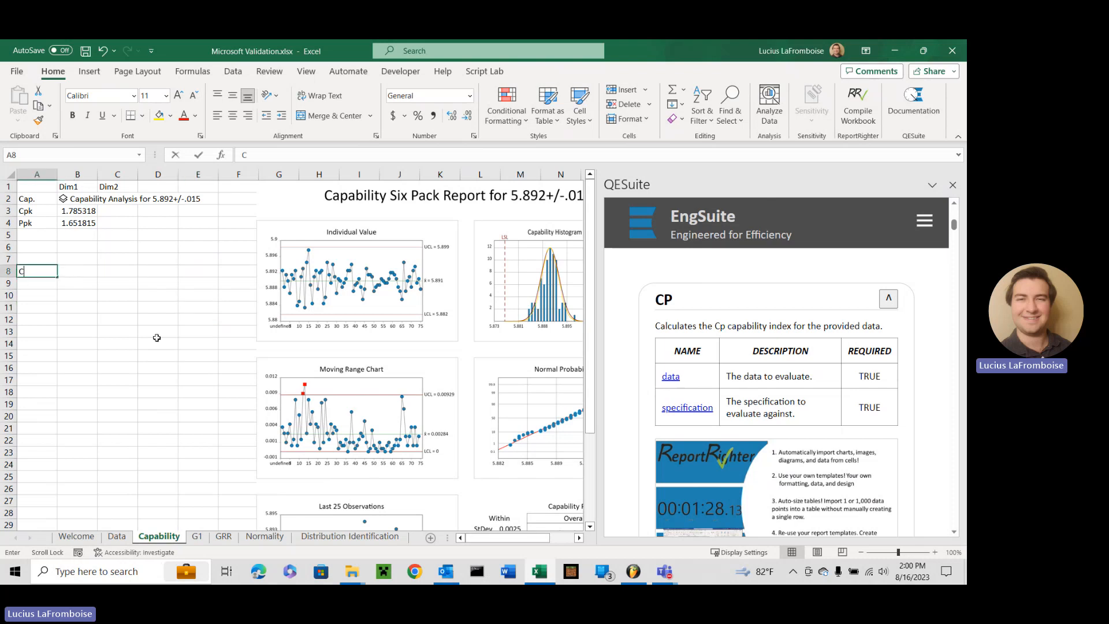
text(=qe)
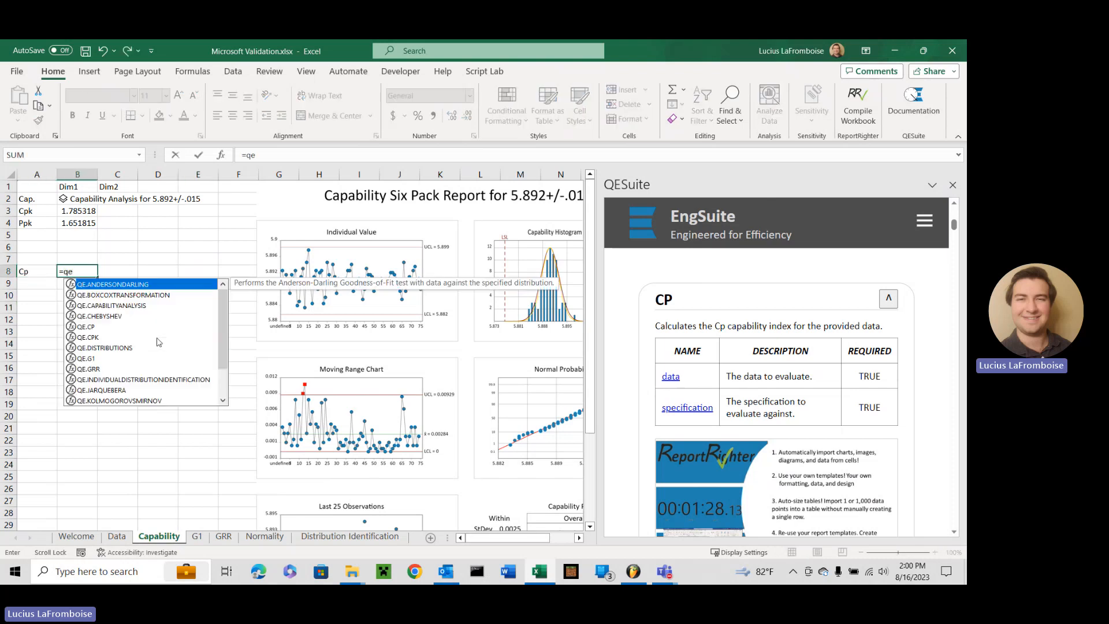
text(.c)
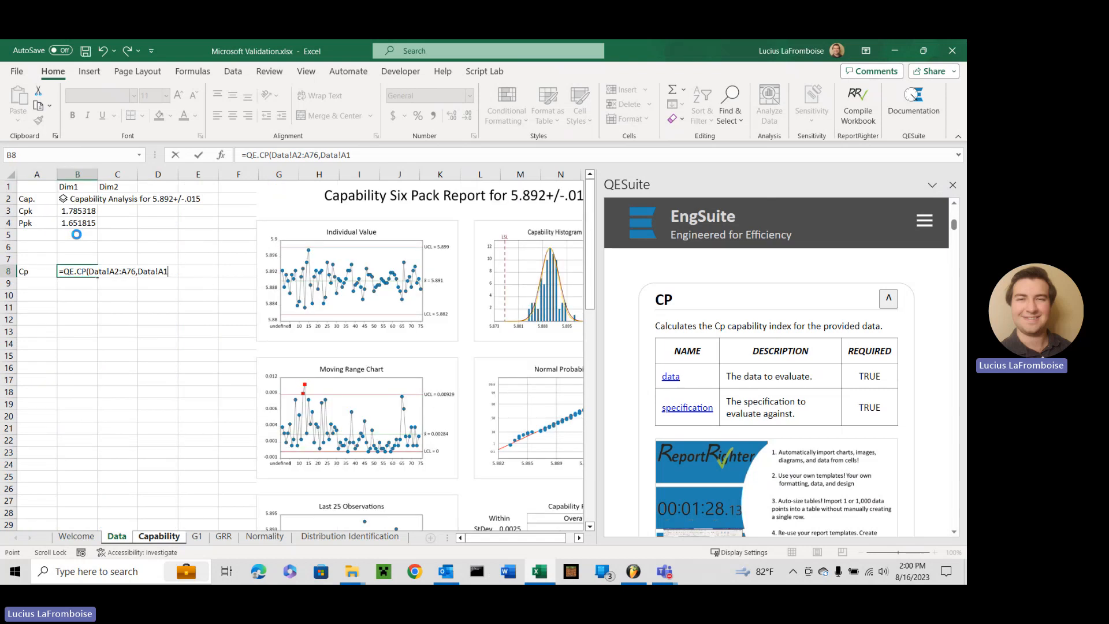
key(Enter)
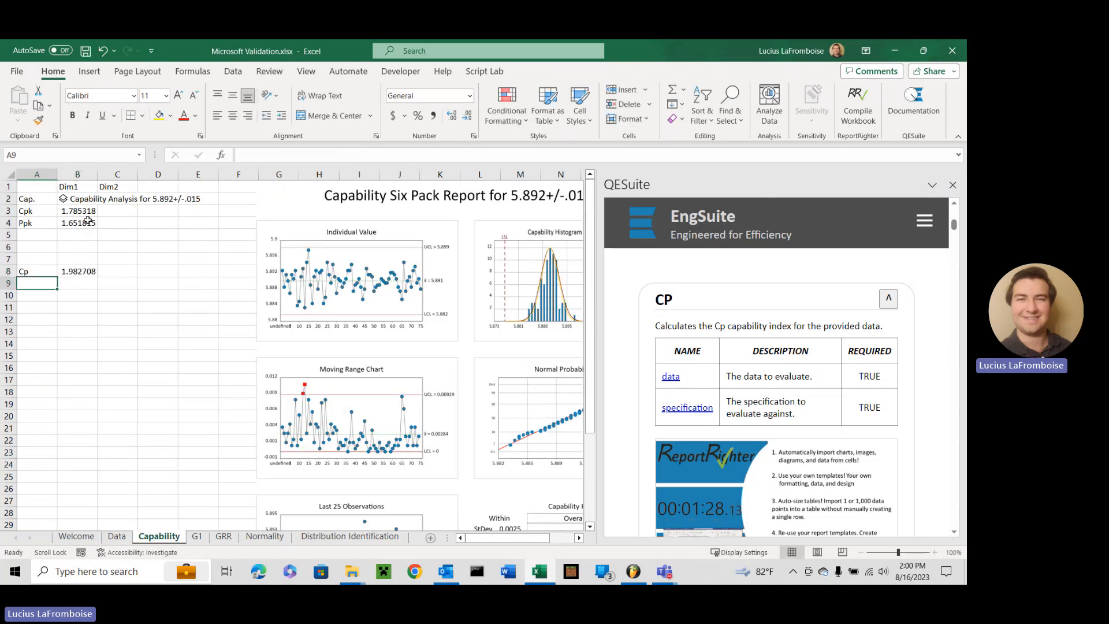
click(75, 199)
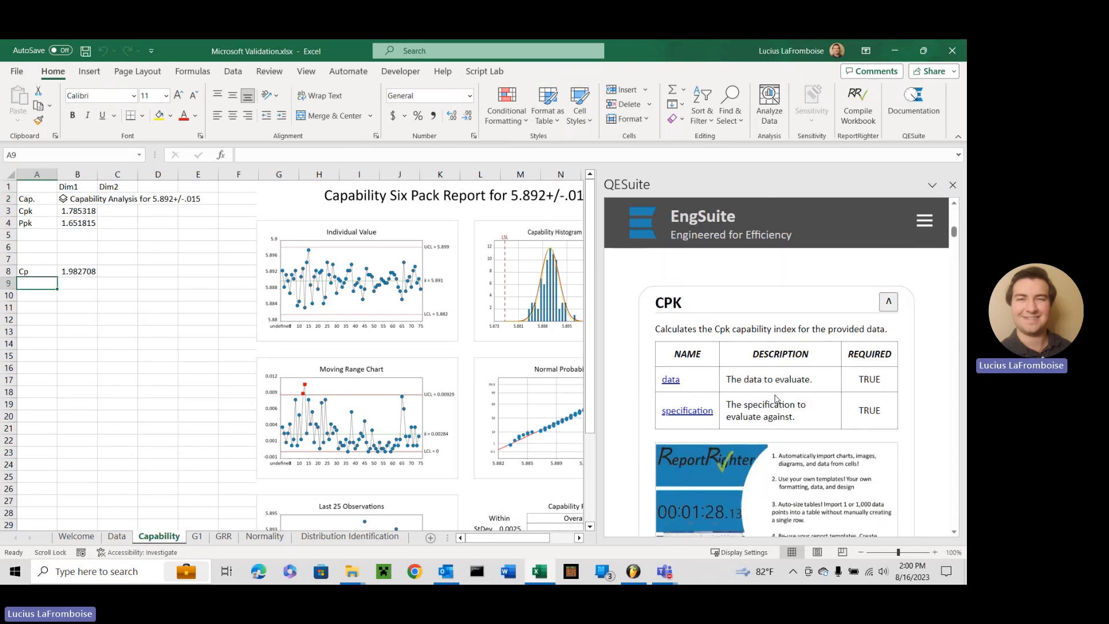
Step: Label row 9 Cpk and start the =QE.CPK formula in B9 for 1.785318
text(Cpk)
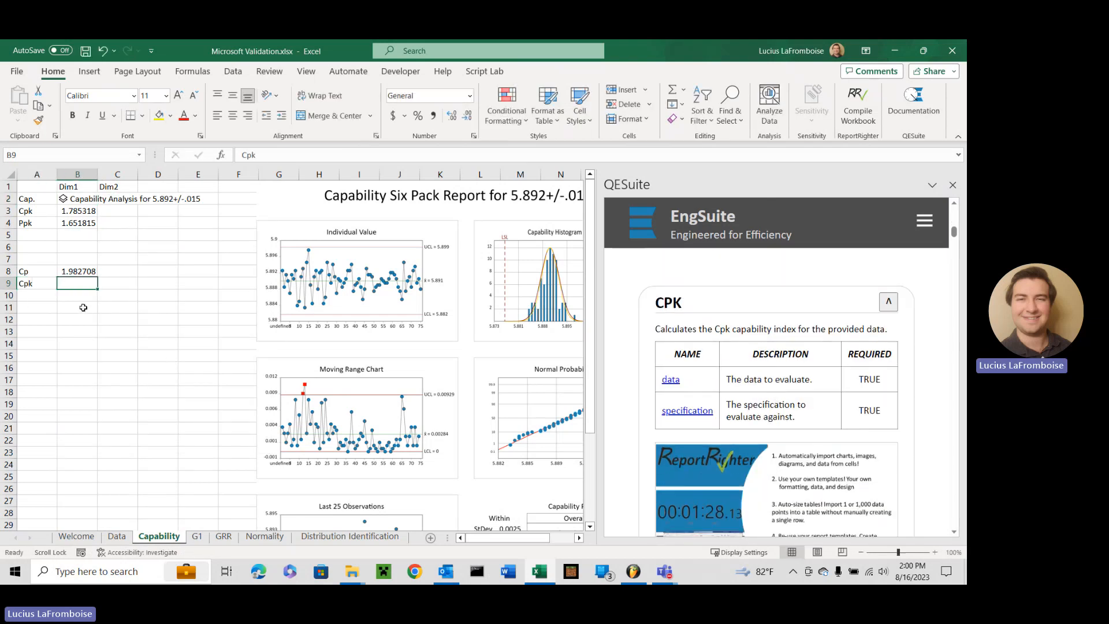
text(=qe.c)
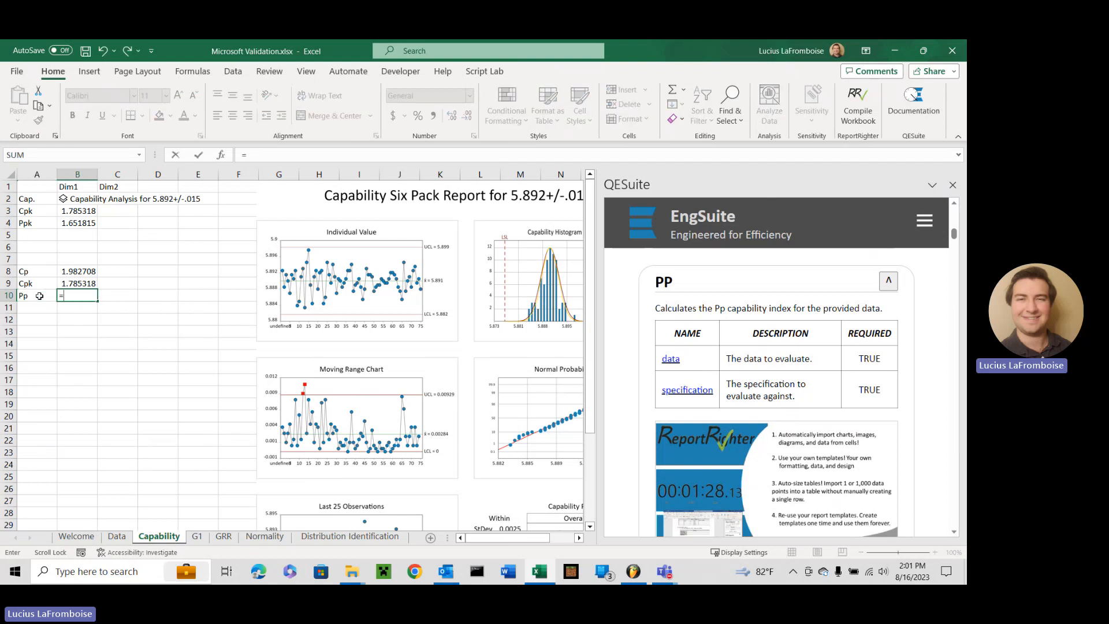
Step: Compute =QE.PP(Data!A2:A76,Data!A1) in B10 giving 1.834444, and label A11 Ppk
text(=QE.PP()
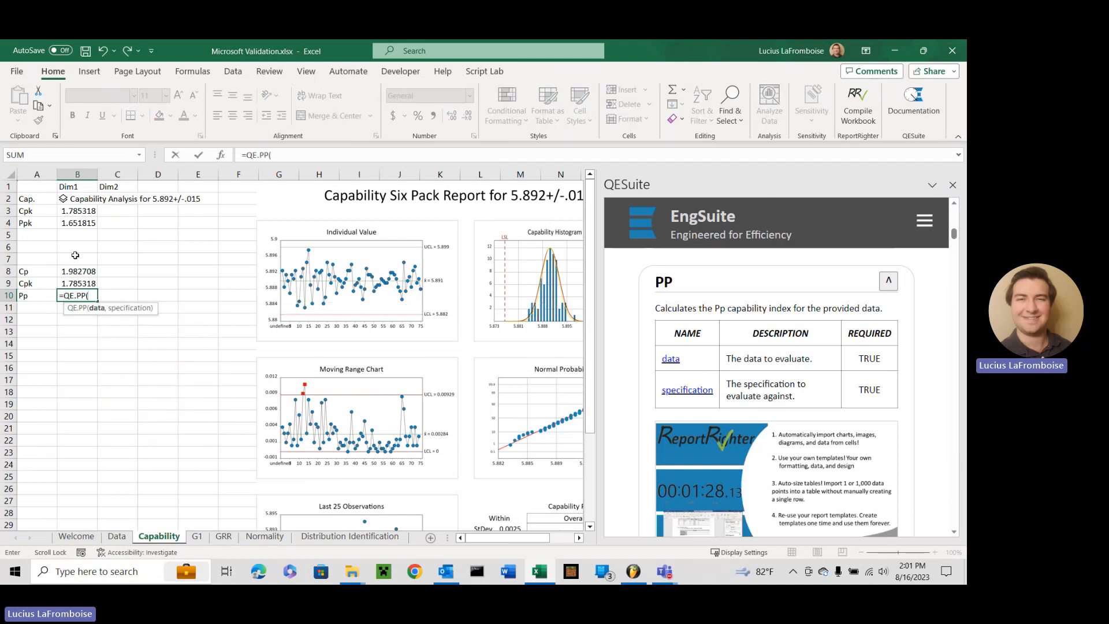
click(117, 536)
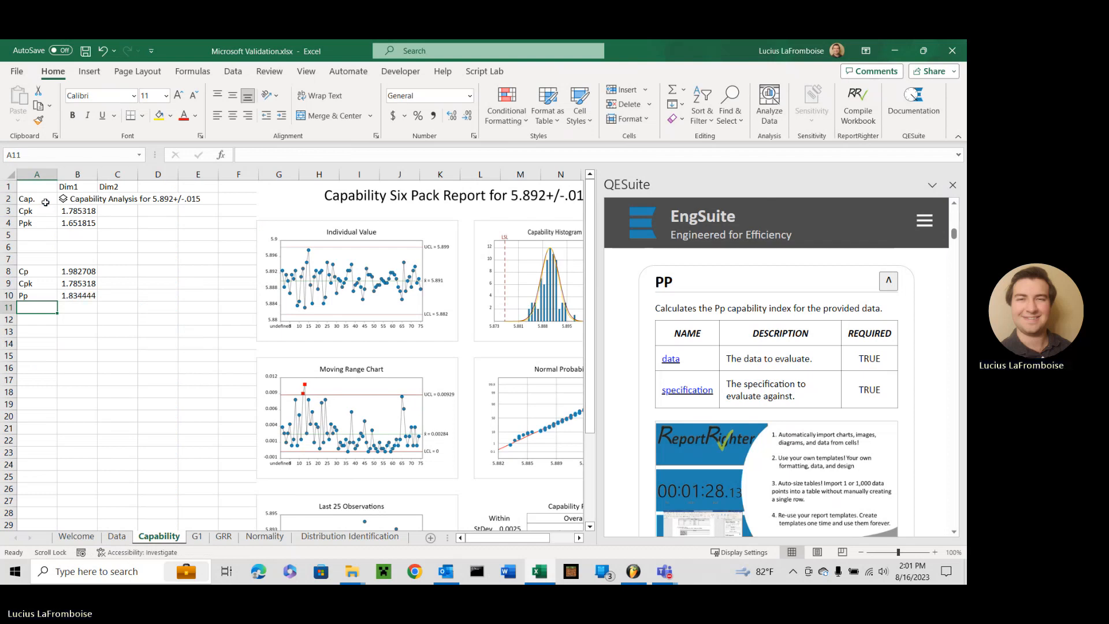
text(Ppk)
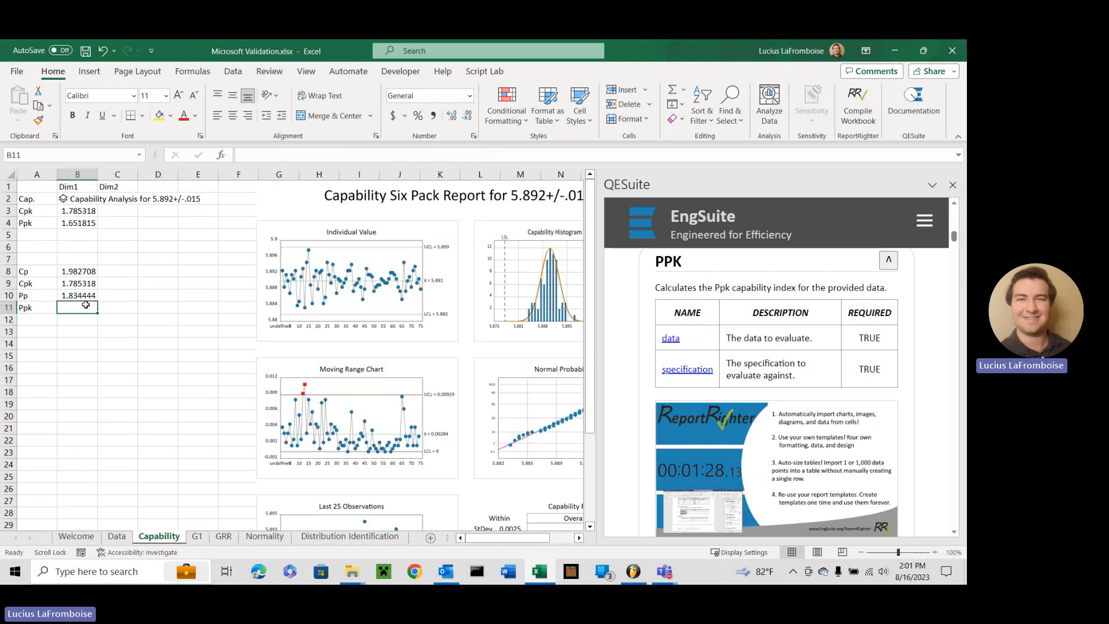
Step: Compute =QE.PPK(Data!A2:A76,Data!A1) in B11, returning 1.651815
text(=qe.ppk)
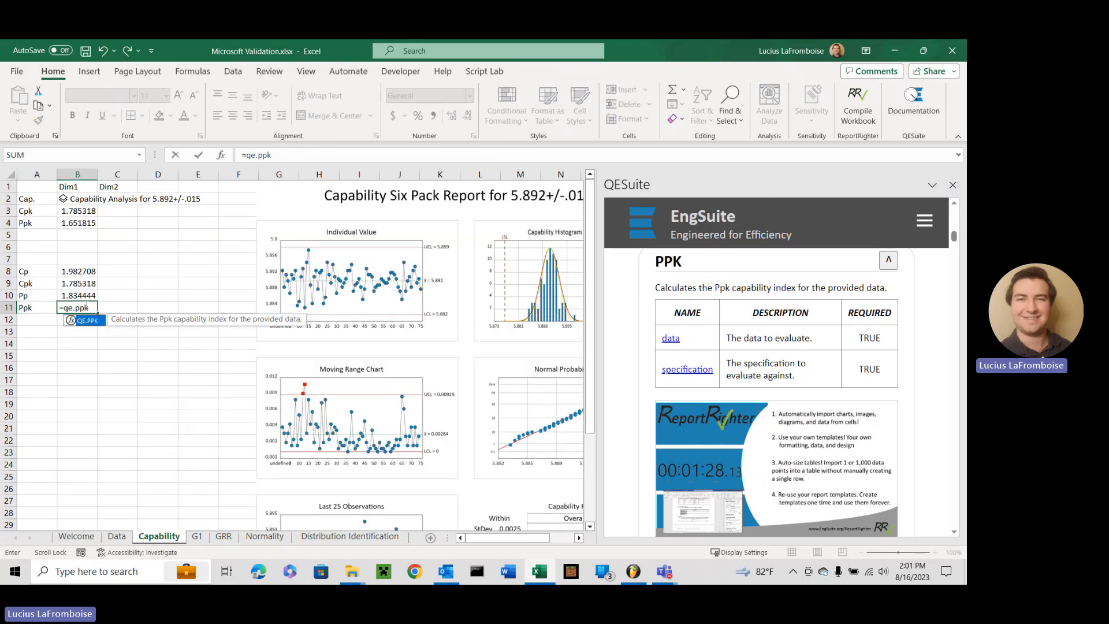
click(116, 536)
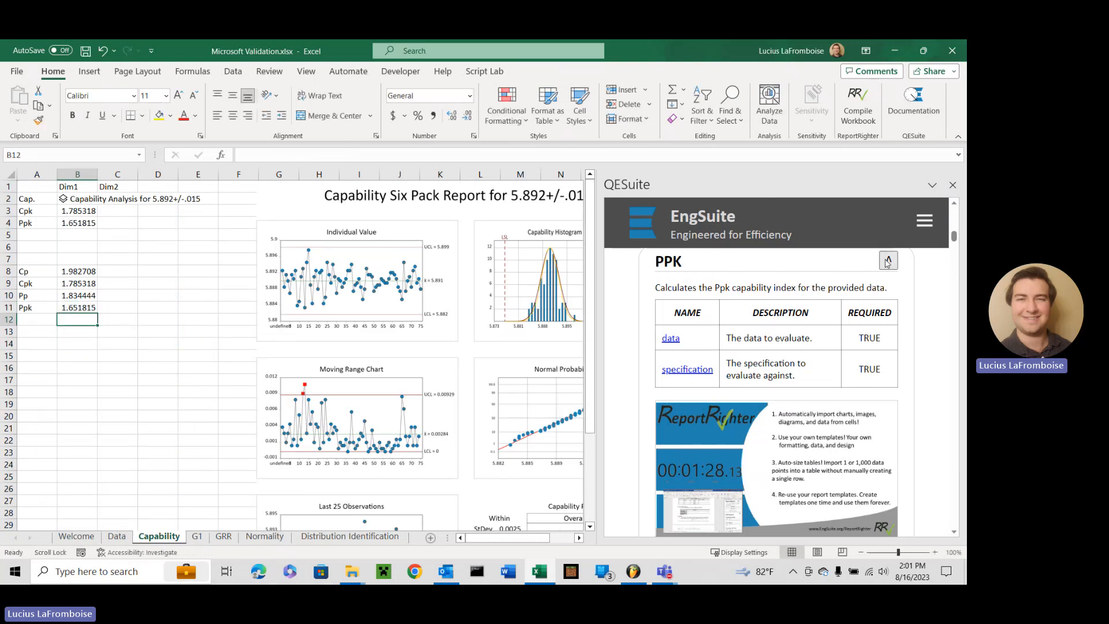
click(887, 261)
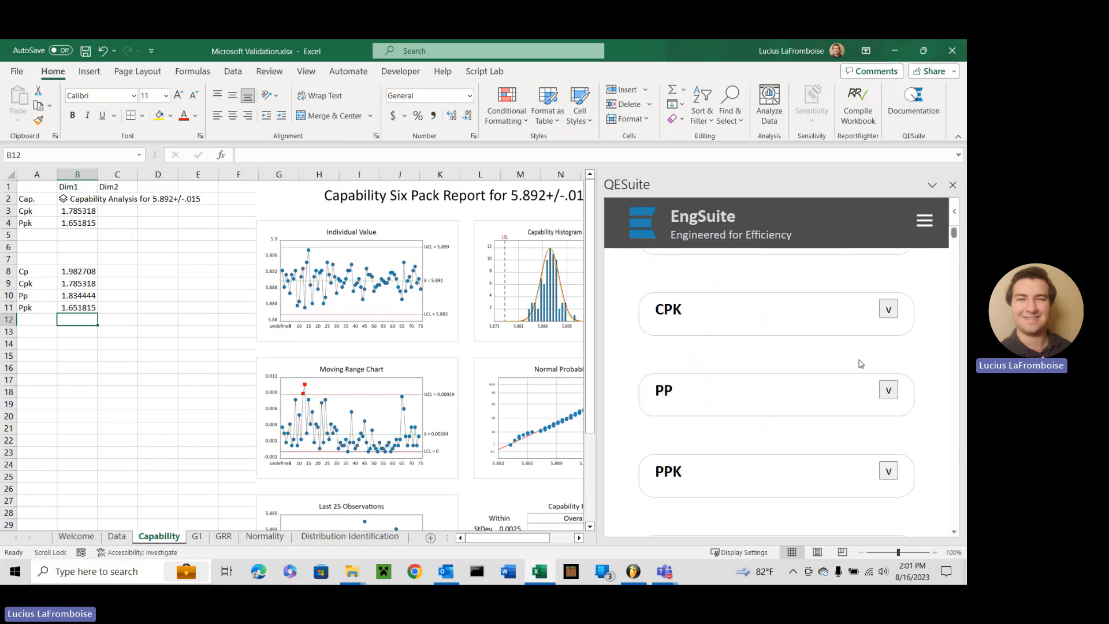
Step: Show the DISTRIBUTIONS help in the QESuite pane and inspect the QE.CAPABILITYANALYSIS formula in B2
click(887, 341)
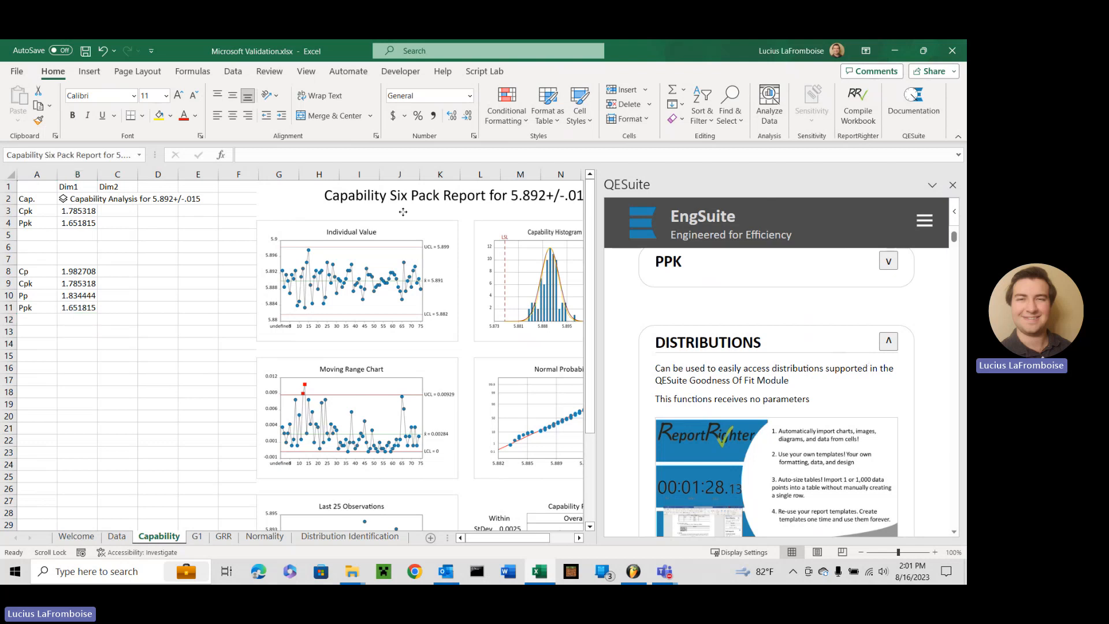
click(76, 199)
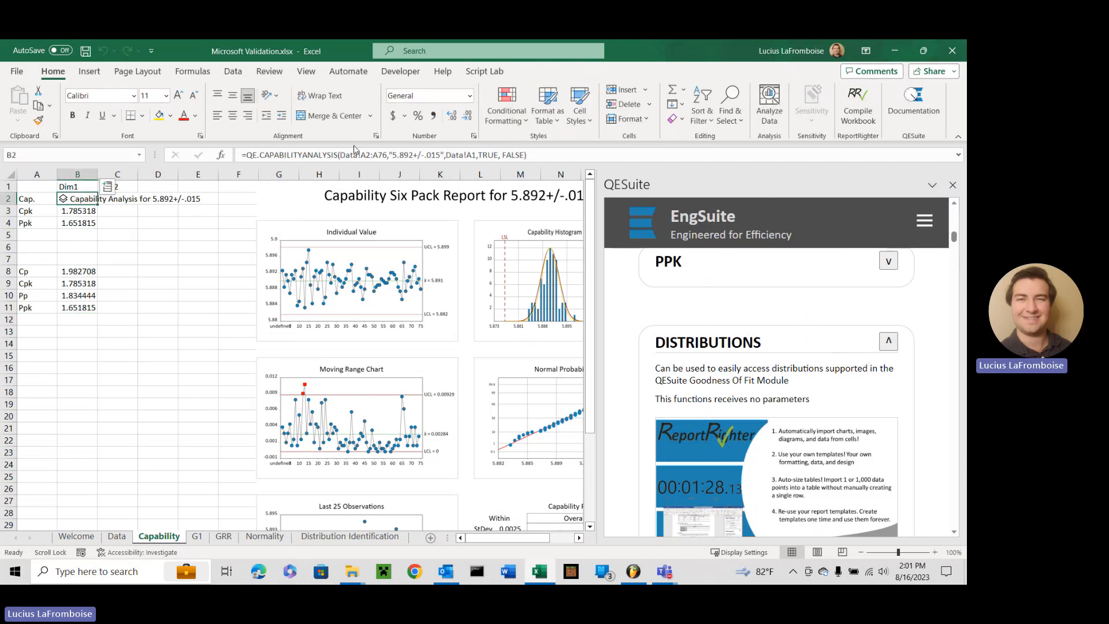
click(198, 259)
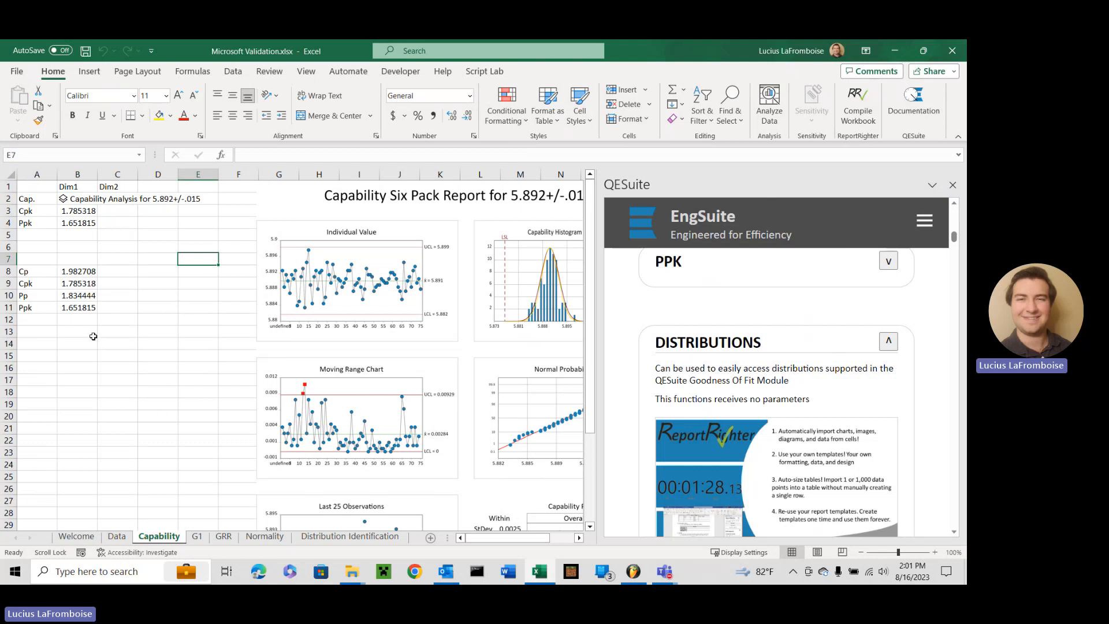
mouse_move(122, 363)
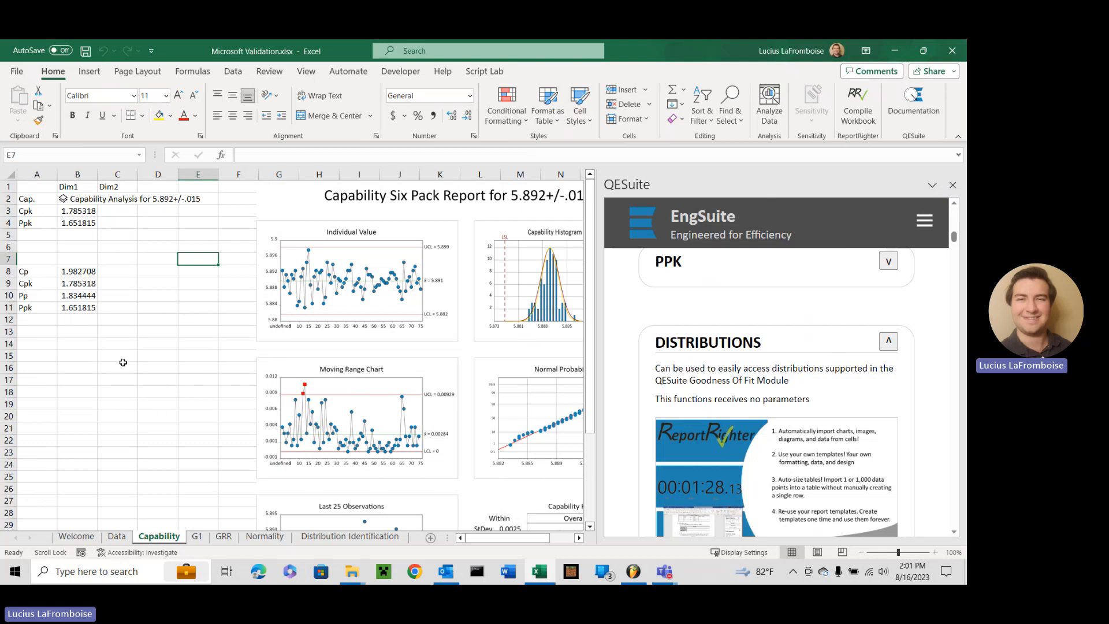